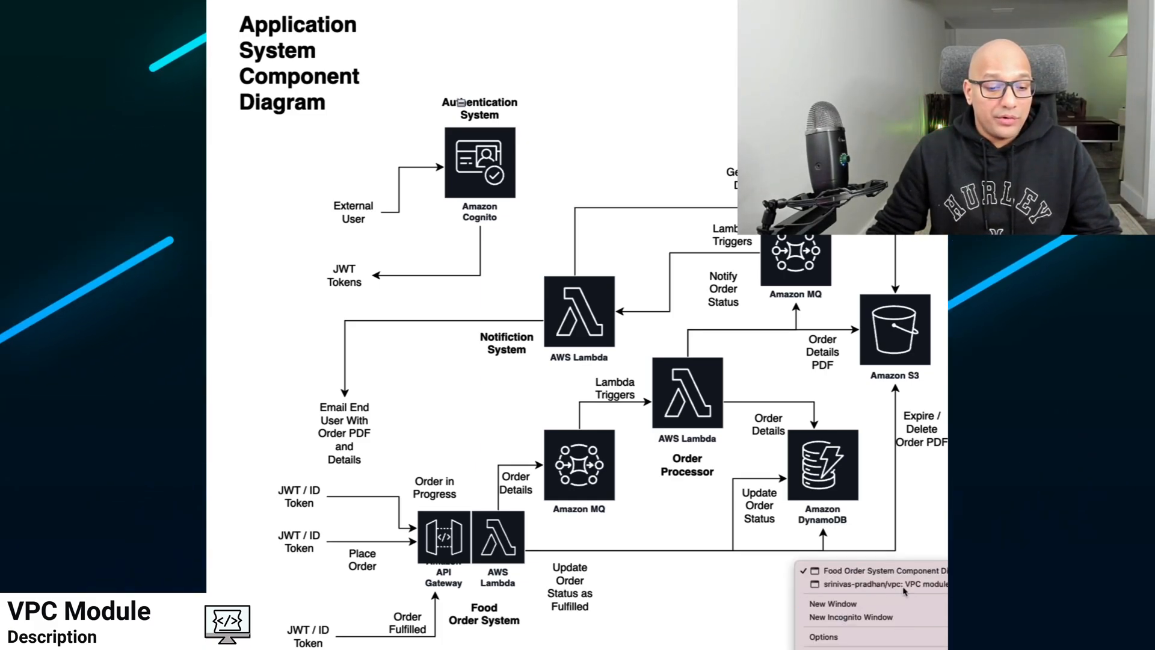
- Switch to the srinivas-pradhan/vpc repository and scroll to its README Terragrunt instructions
{"action": "left_click", "coordinate": [876, 584]}
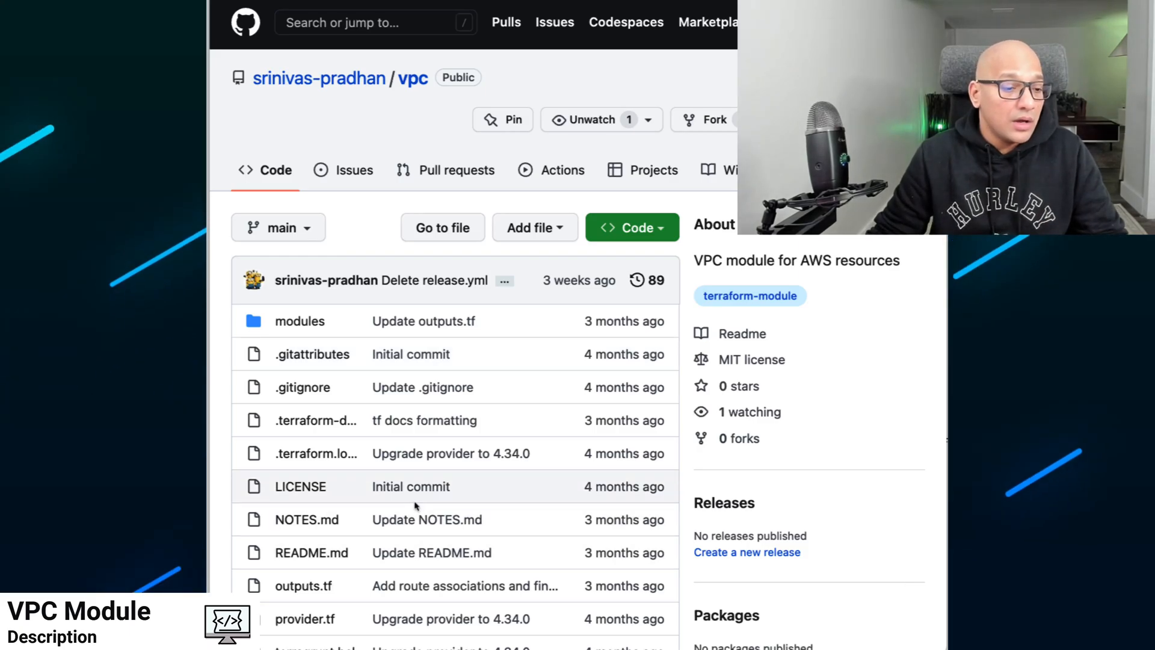
{"action": "scroll", "scroll_direction": "down", "scroll_amount": 3}
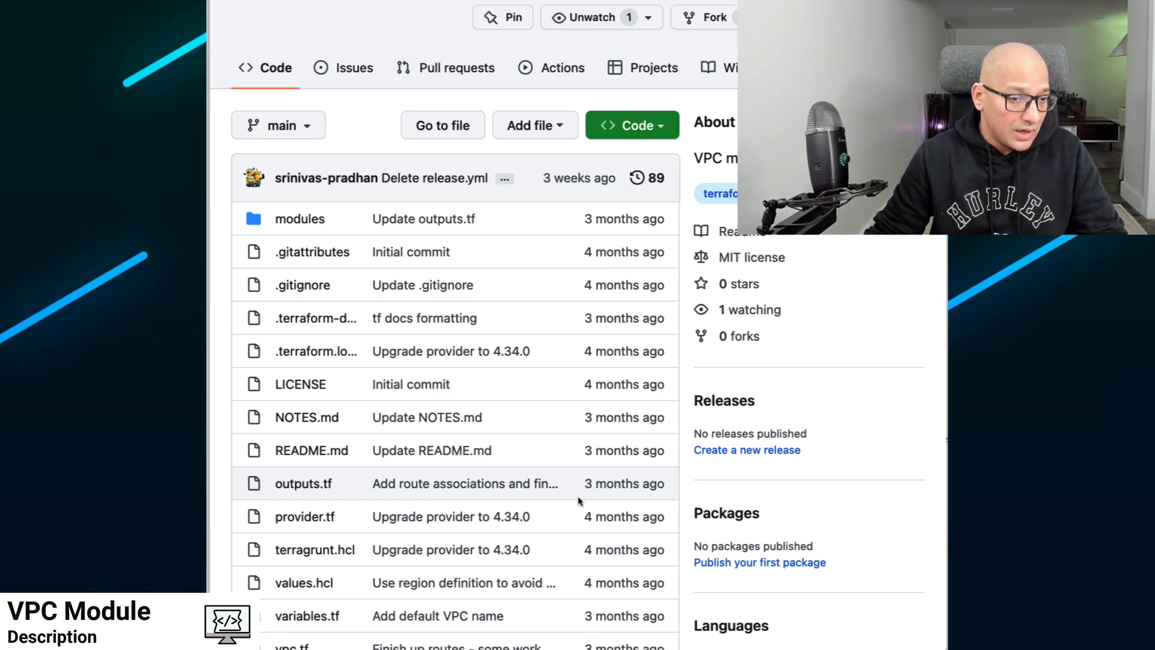
{"action": "scroll", "scroll_direction": "down", "scroll_amount": 3}
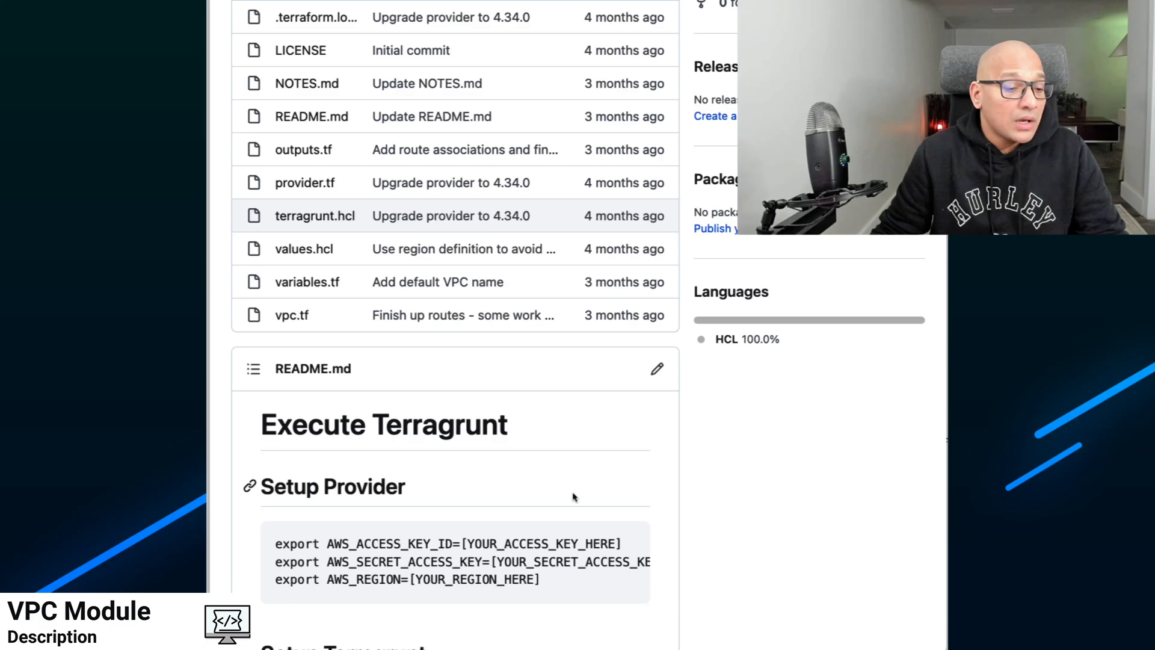
- Scroll past Apply Terragrunt, Terraform Docs and the subnets example to Module Documentation
{"action": "scroll", "scroll_direction": "down", "scroll_amount": 3}
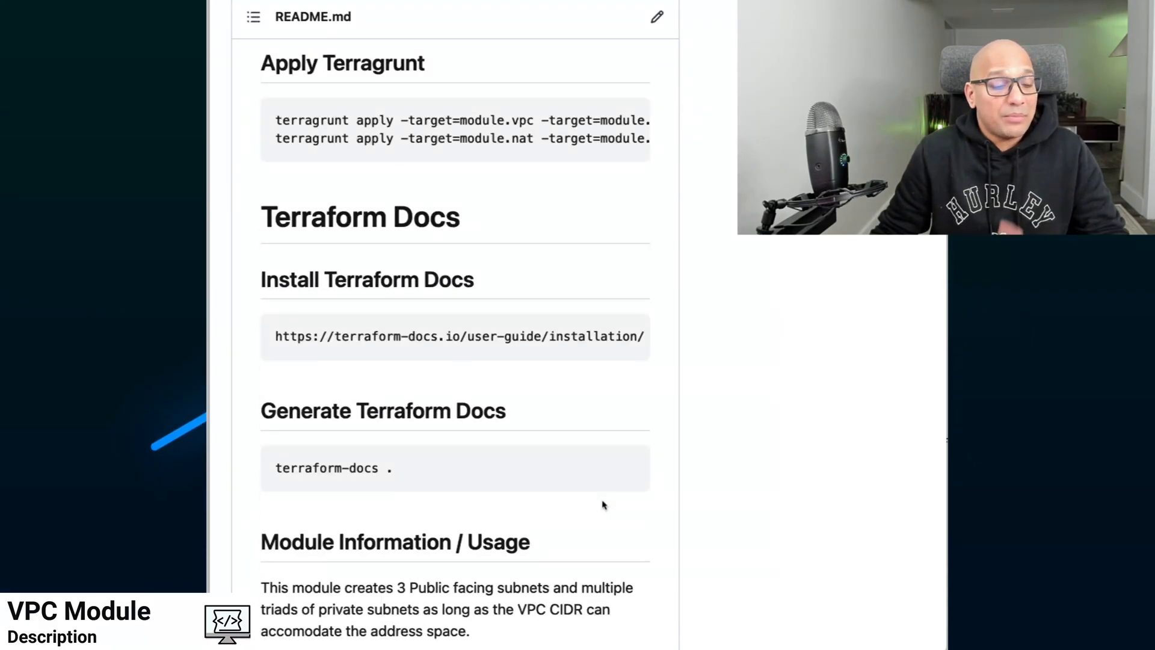
{"action": "scroll", "scroll_direction": "down", "scroll_amount": 3}
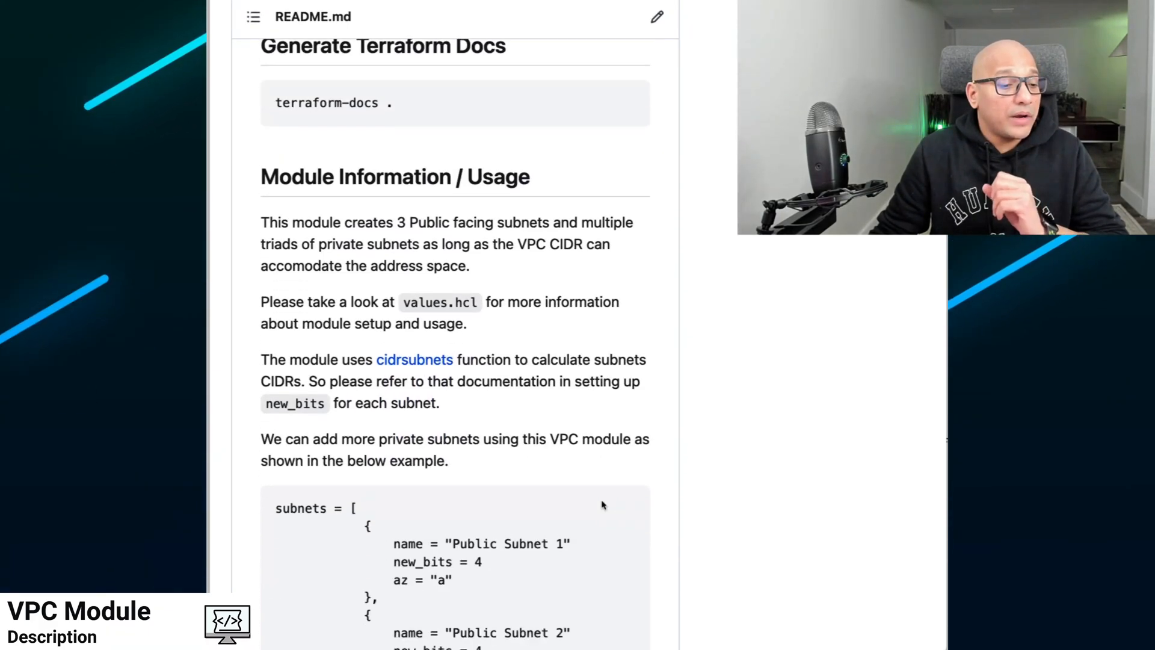
{"action": "scroll", "scroll_direction": "down", "scroll_amount": 3}
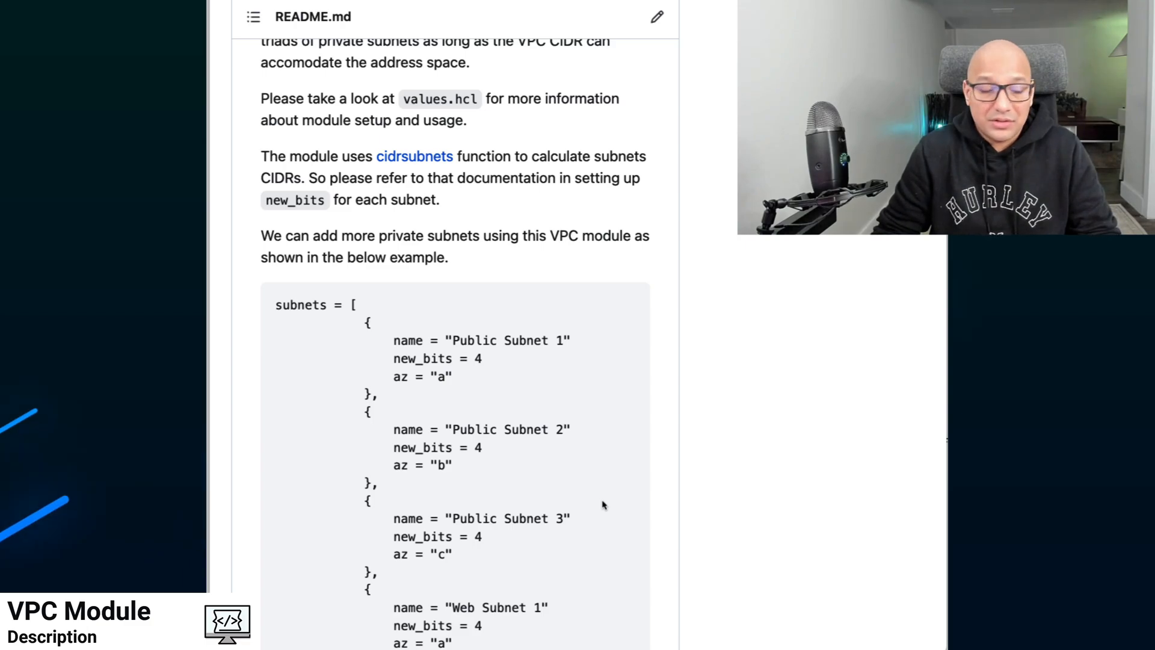
{"action": "scroll", "scroll_direction": "down", "scroll_amount": 3}
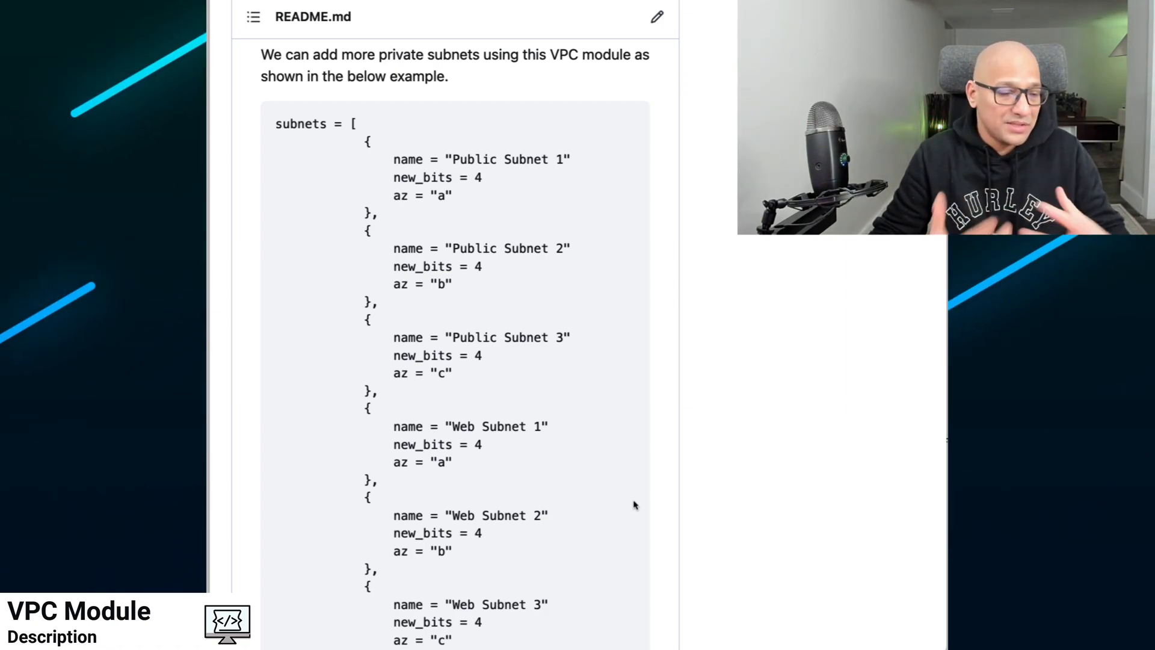
{"action": "scroll", "scroll_direction": "down", "scroll_amount": 3}
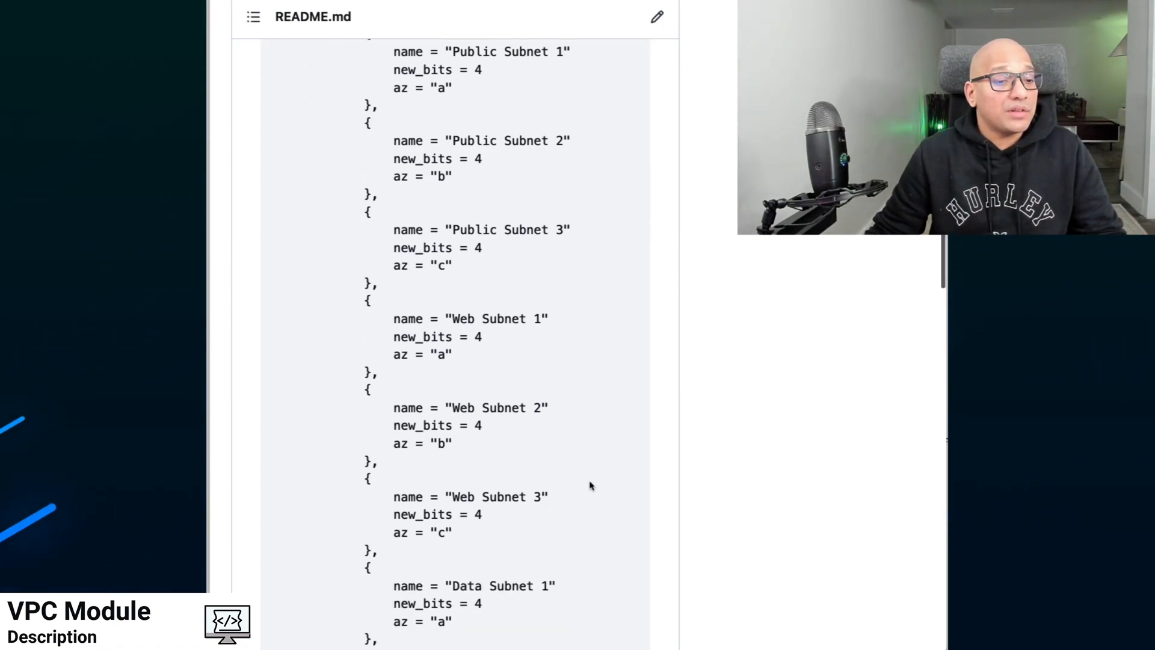
{"action": "scroll", "scroll_direction": "down", "scroll_amount": 3}
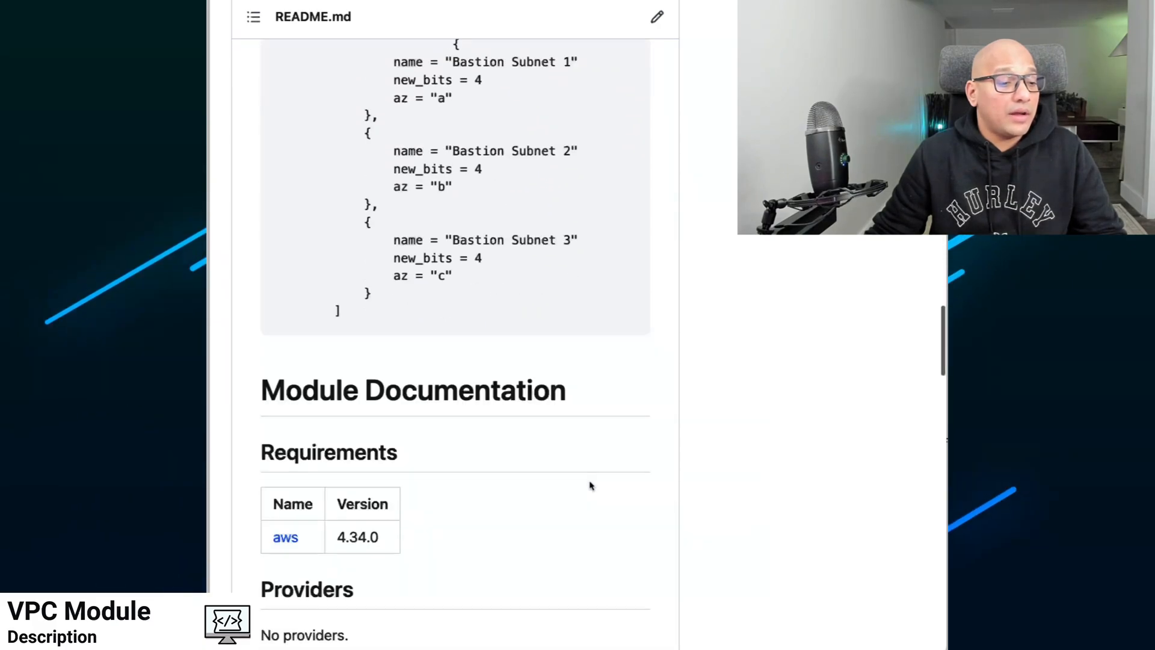
- Scroll to the Inputs table listing cidr_block, enable_dns_hostnames, enable_dns_support, region and subnets
{"action": "scroll", "scroll_direction": "down", "scroll_amount": 3}
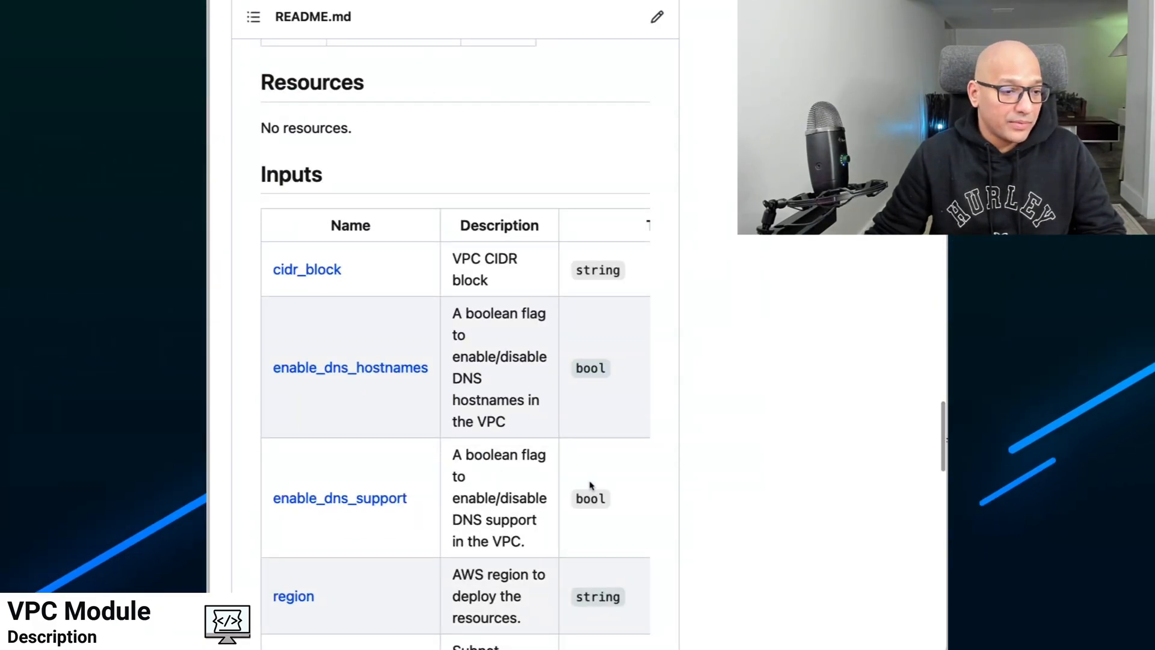
{"action": "scroll", "scroll_direction": "down", "scroll_amount": 3}
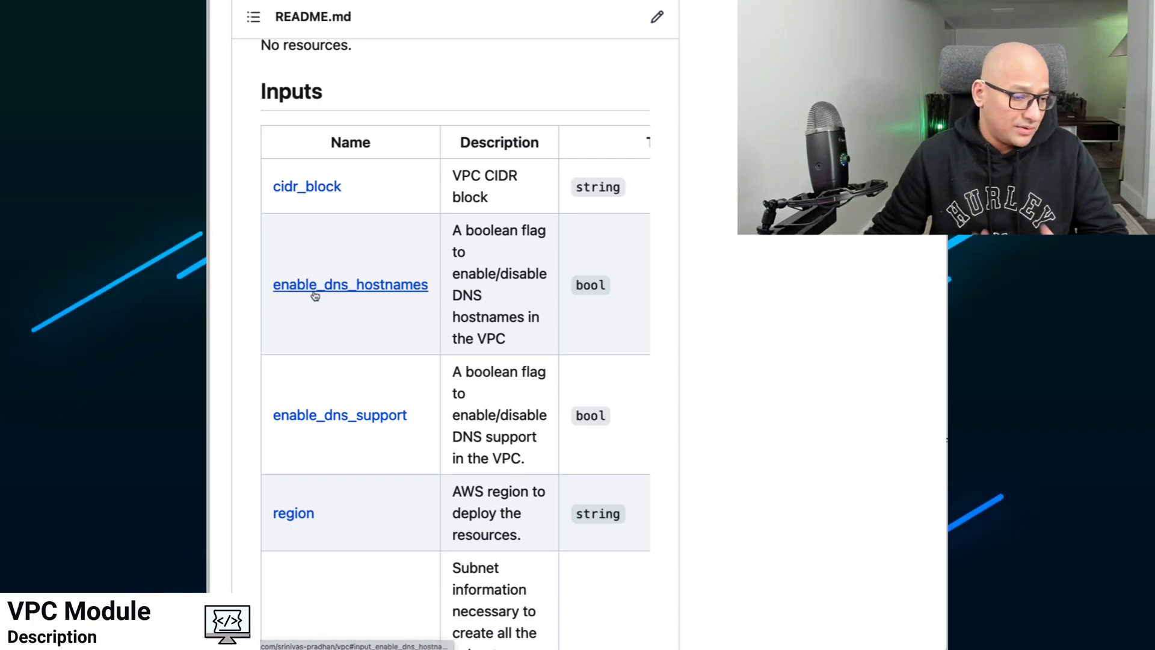
{"action": "mouse_move", "coordinate": [339, 415]}
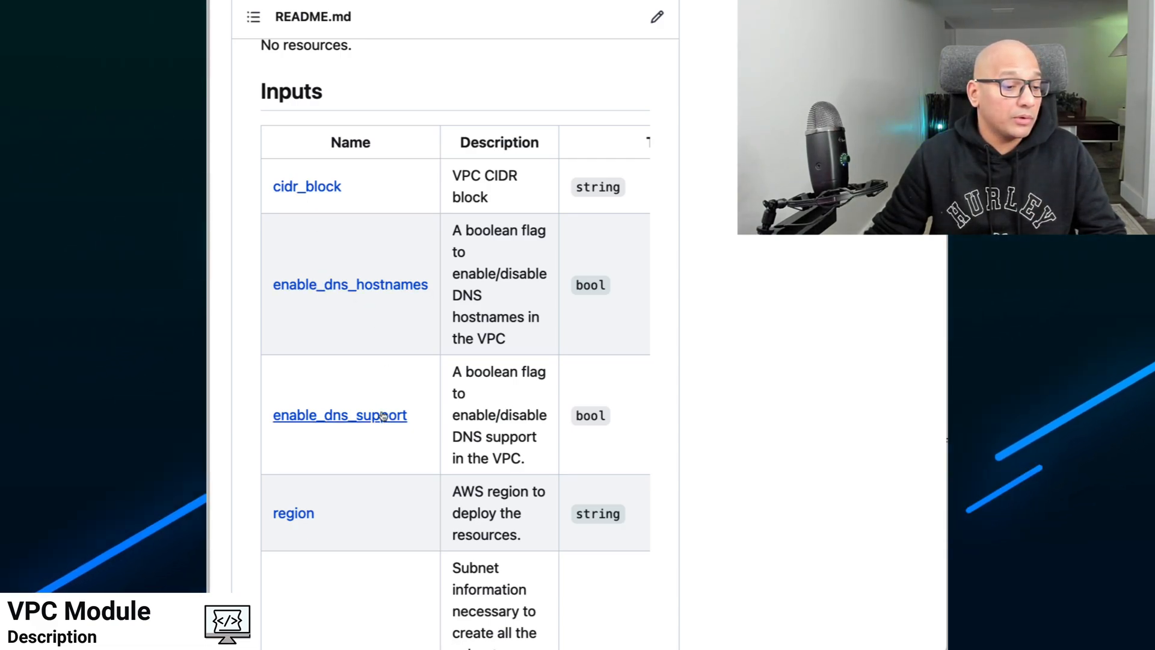
{"action": "scroll", "scroll_direction": "down", "scroll_amount": 3}
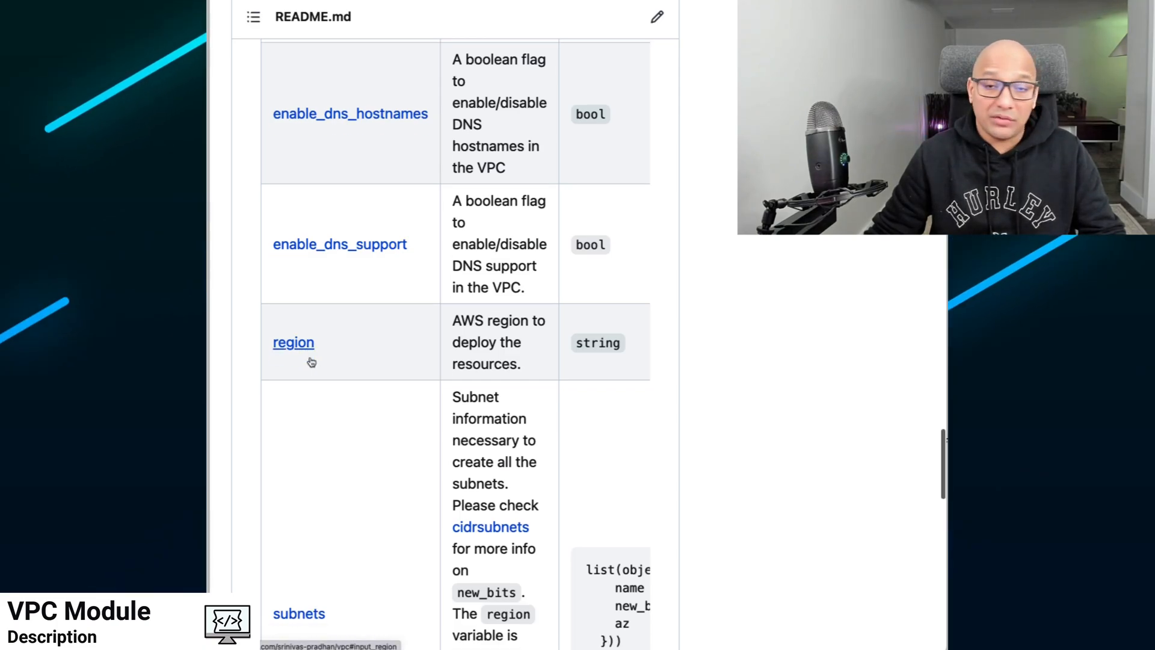
{"action": "scroll", "scroll_direction": "down", "scroll_amount": 3}
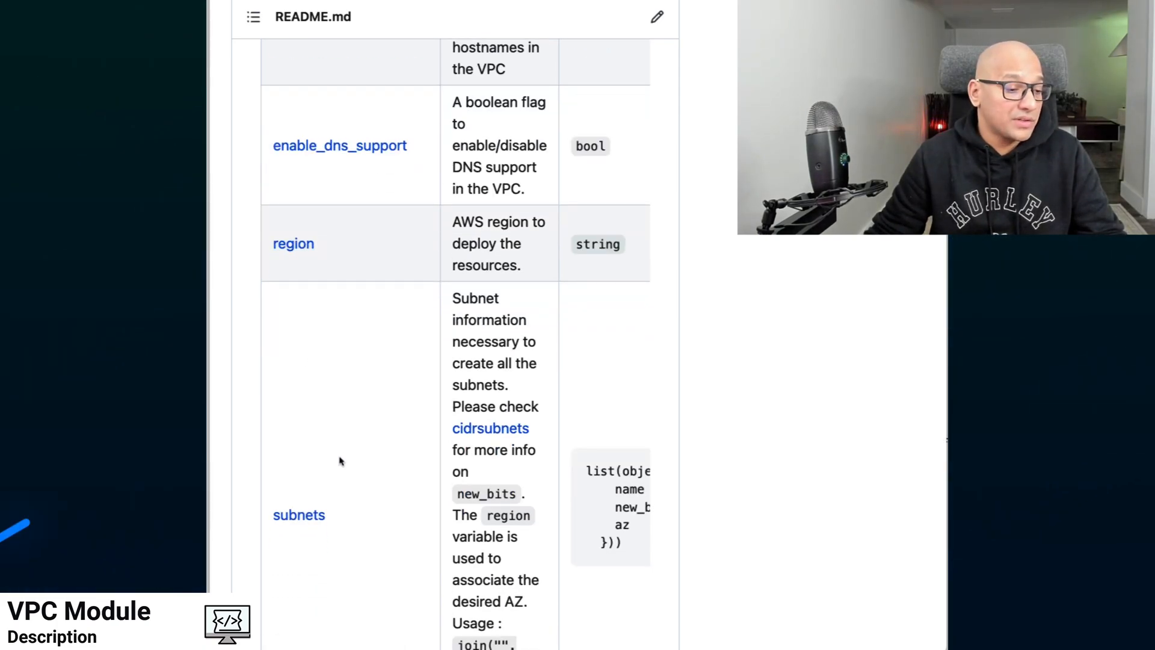
{"action": "mouse_move", "coordinate": [299, 515]}
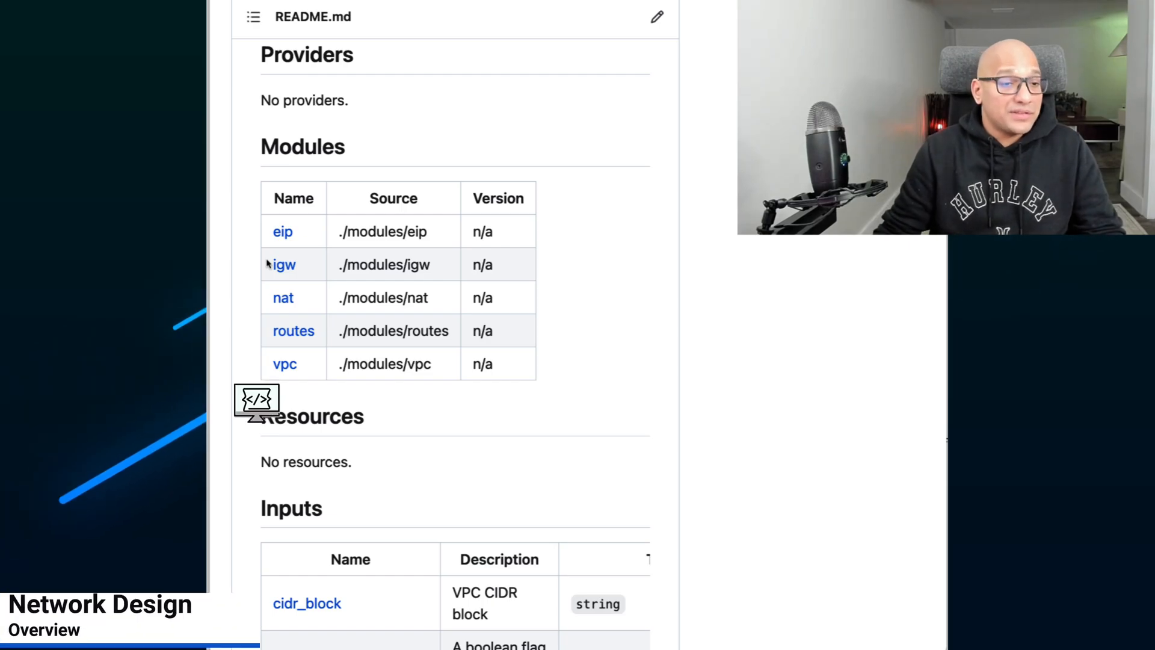
- Show the Network Design Overview: VPC, internet gateway, three AZs, public/application/database subnets
{"action": "left_click", "coordinate": [257, 400]}
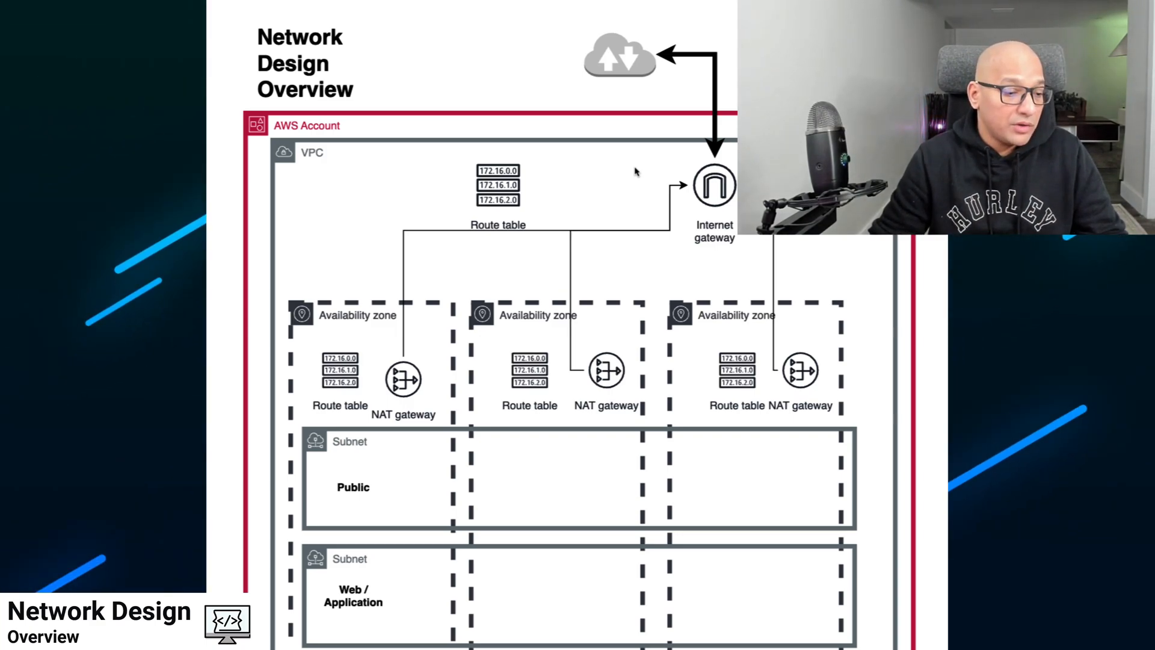
{"action": "scroll", "scroll_direction": "down", "scroll_amount": 3}
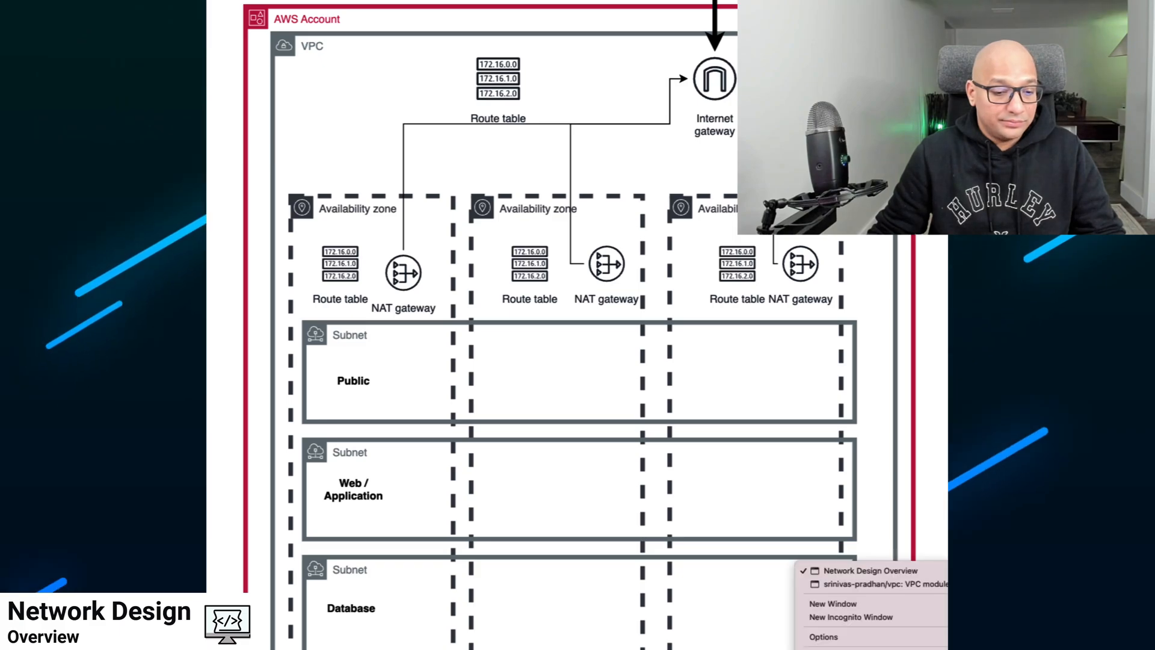
- Return to the vpc module README and scroll through the subnets example to the Bastion subnets
{"action": "left_click", "coordinate": [877, 584]}
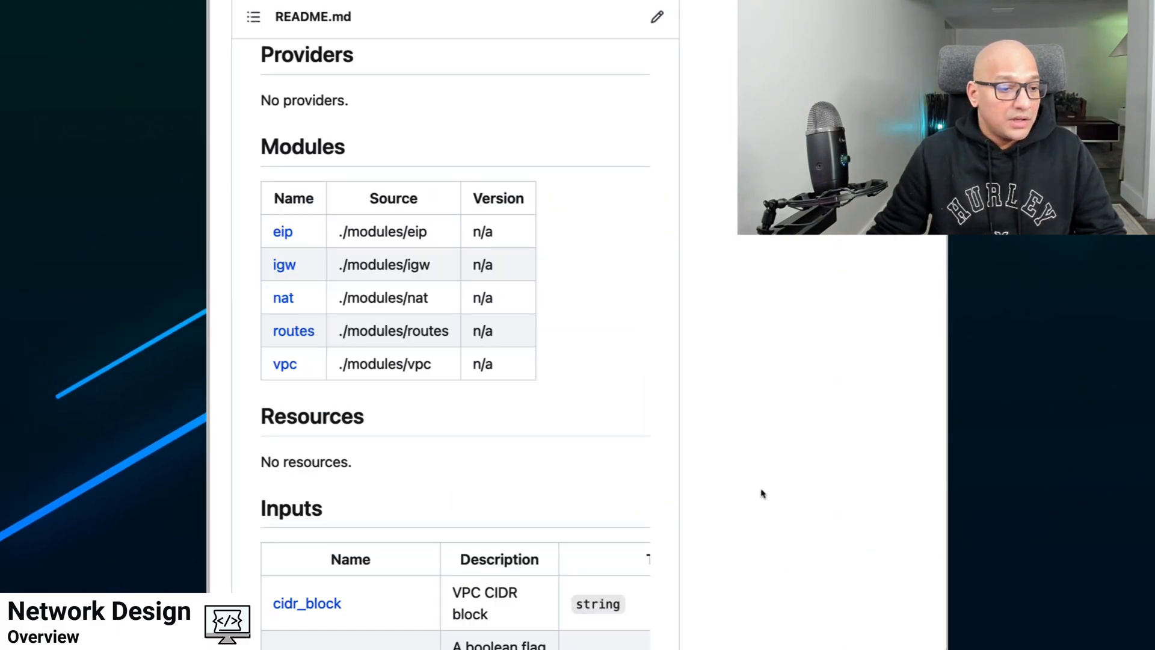
{"action": "scroll", "scroll_direction": "down", "scroll_amount": 3}
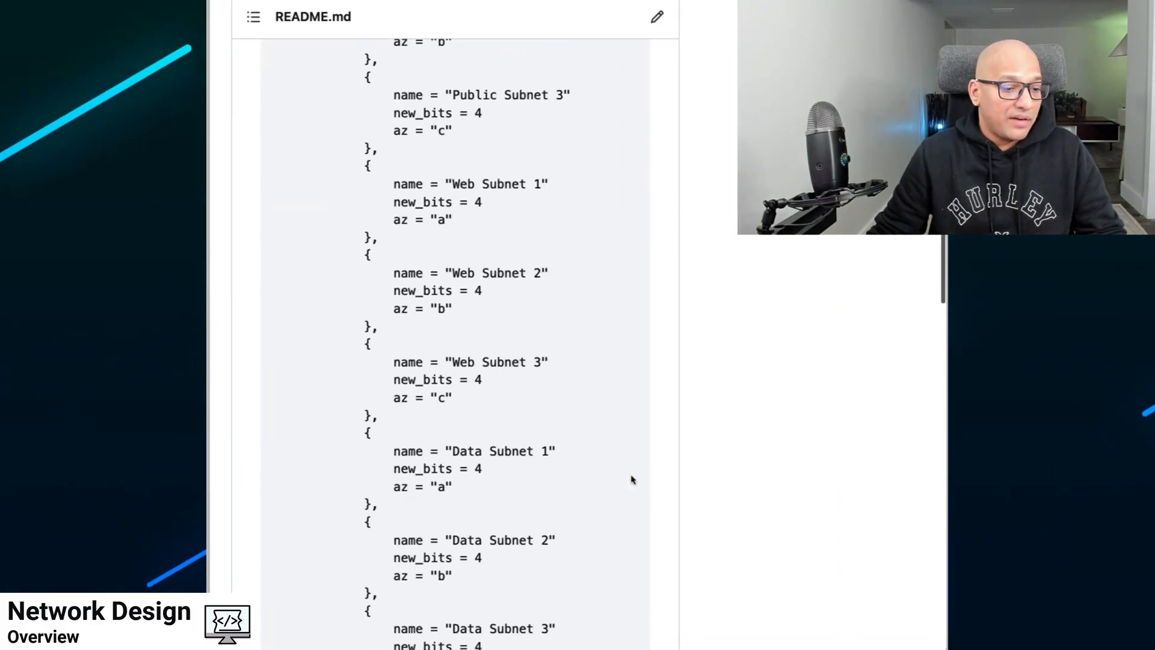
{"action": "scroll", "scroll_direction": "down", "scroll_amount": 3}
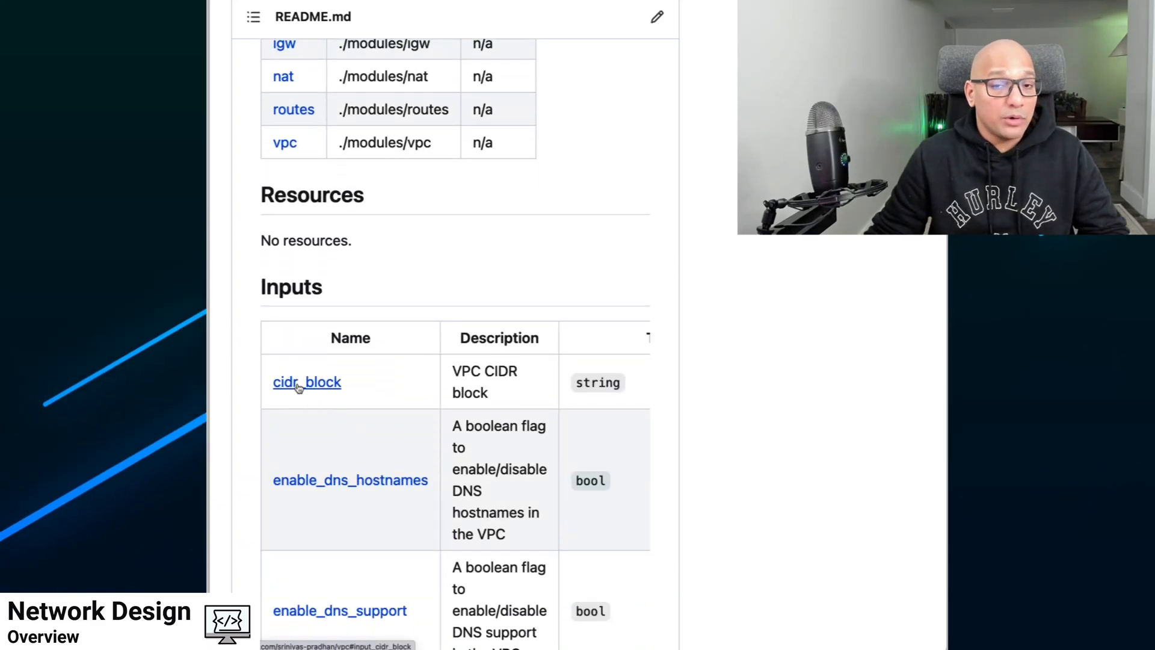
{"action": "mouse_move", "coordinate": [357, 388]}
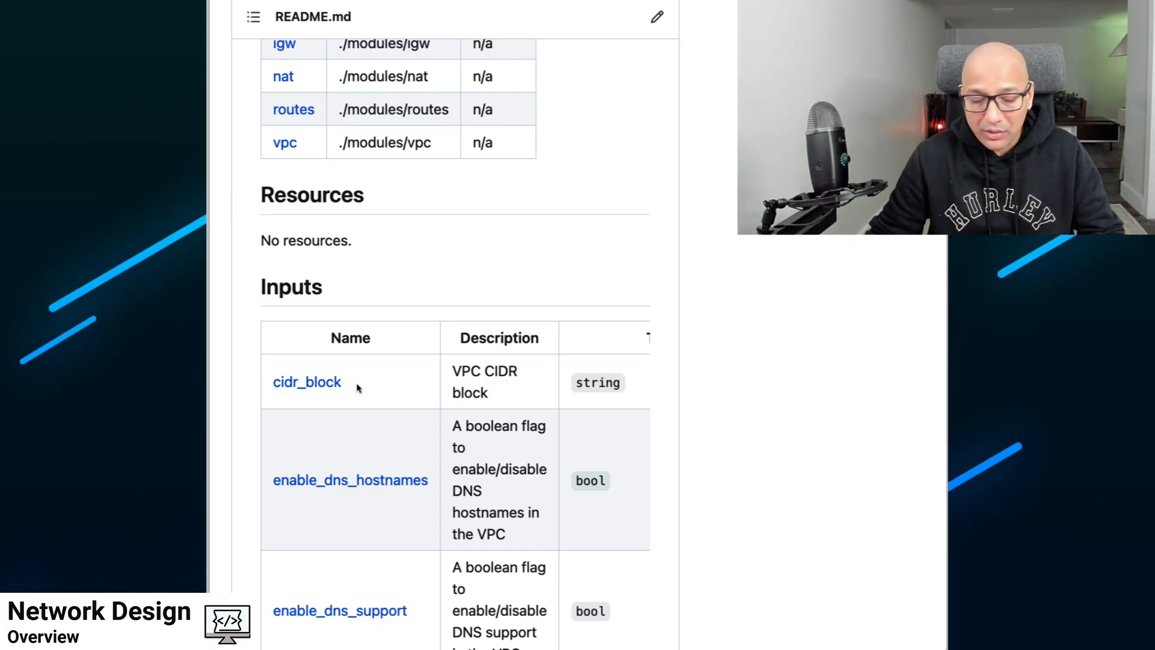
{"action": "scroll", "scroll_direction": "down", "scroll_amount": 3}
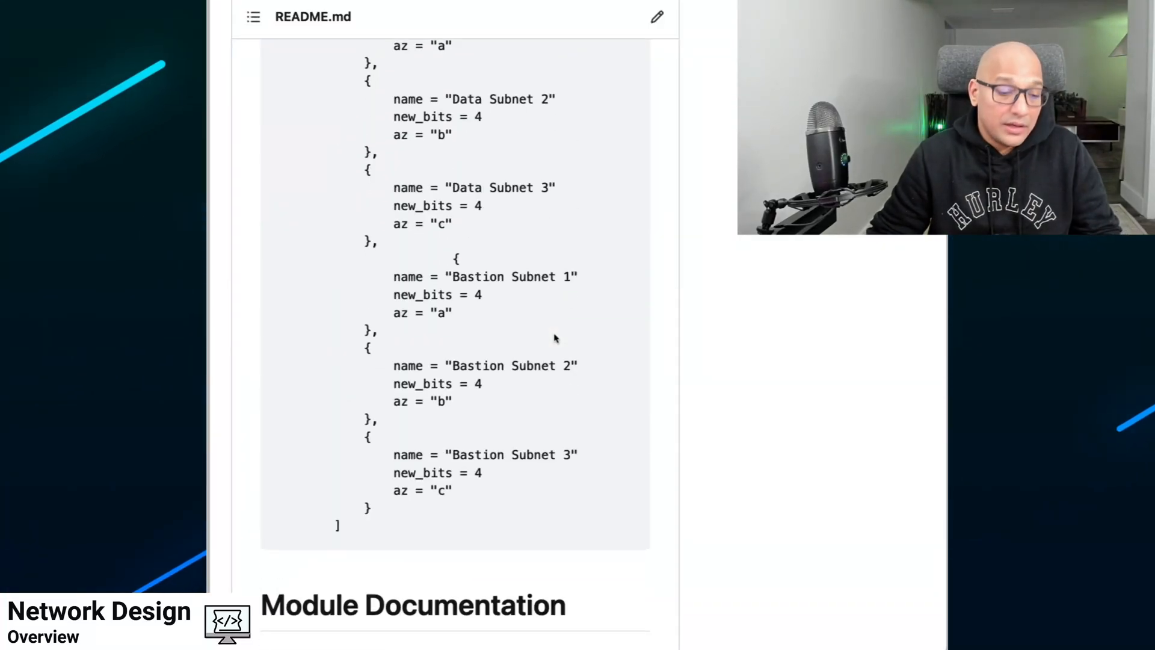
{"action": "mouse_move", "coordinate": [465, 492]}
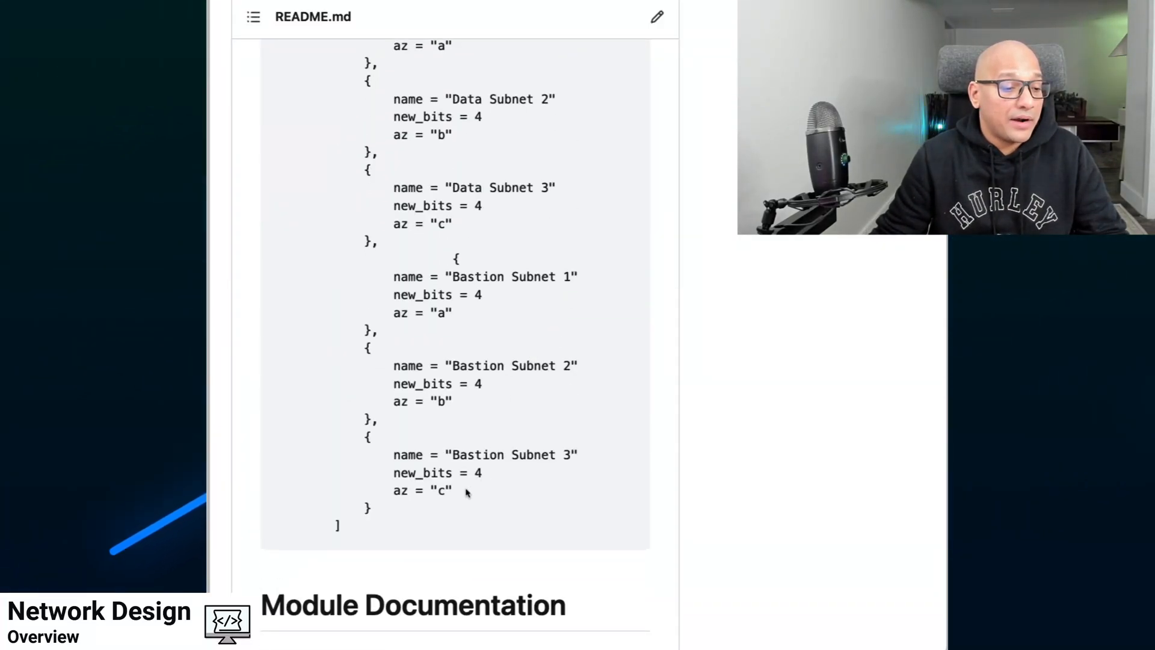
- Highlight the three Bastion subnet entries, then scroll down and select the subnets input
{"action": "left_click_drag", "start_coordinate": [456, 258], "coordinate": [450, 491]}
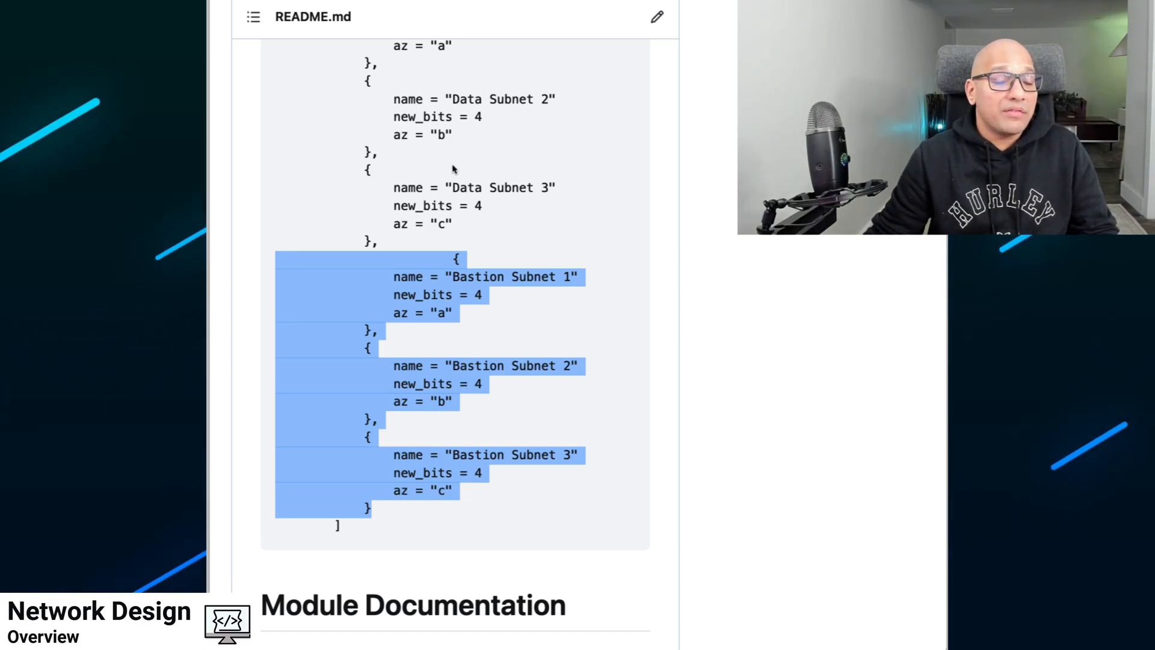
{"action": "scroll", "scroll_direction": "down", "scroll_amount": 3}
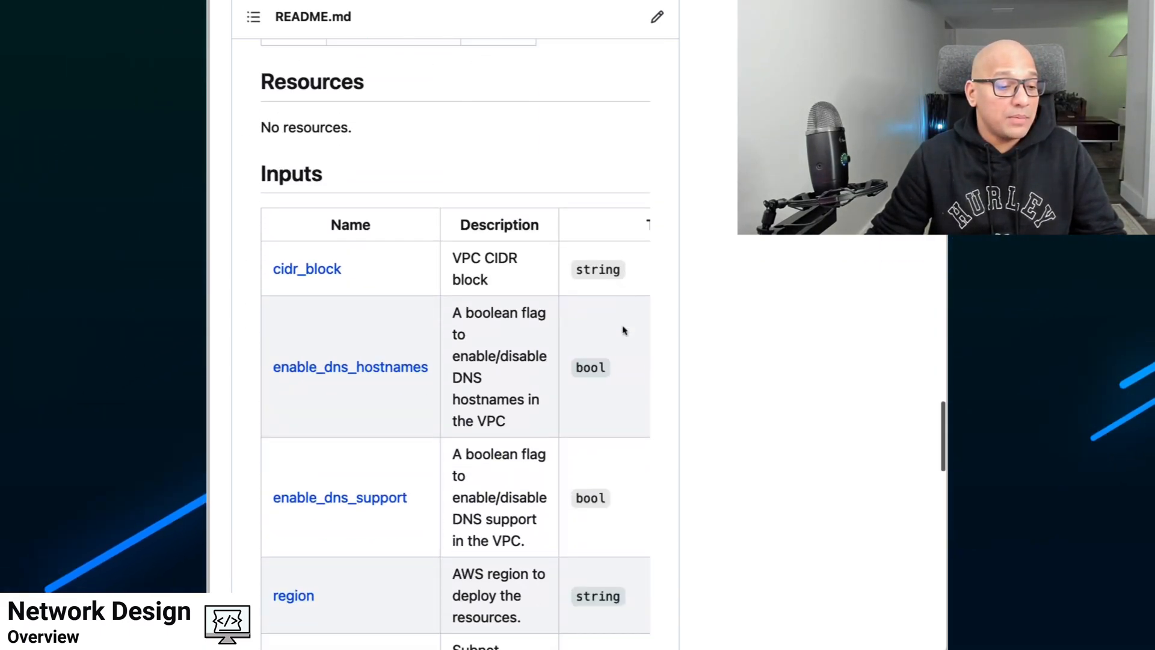
{"action": "scroll", "scroll_direction": "down", "scroll_amount": 3}
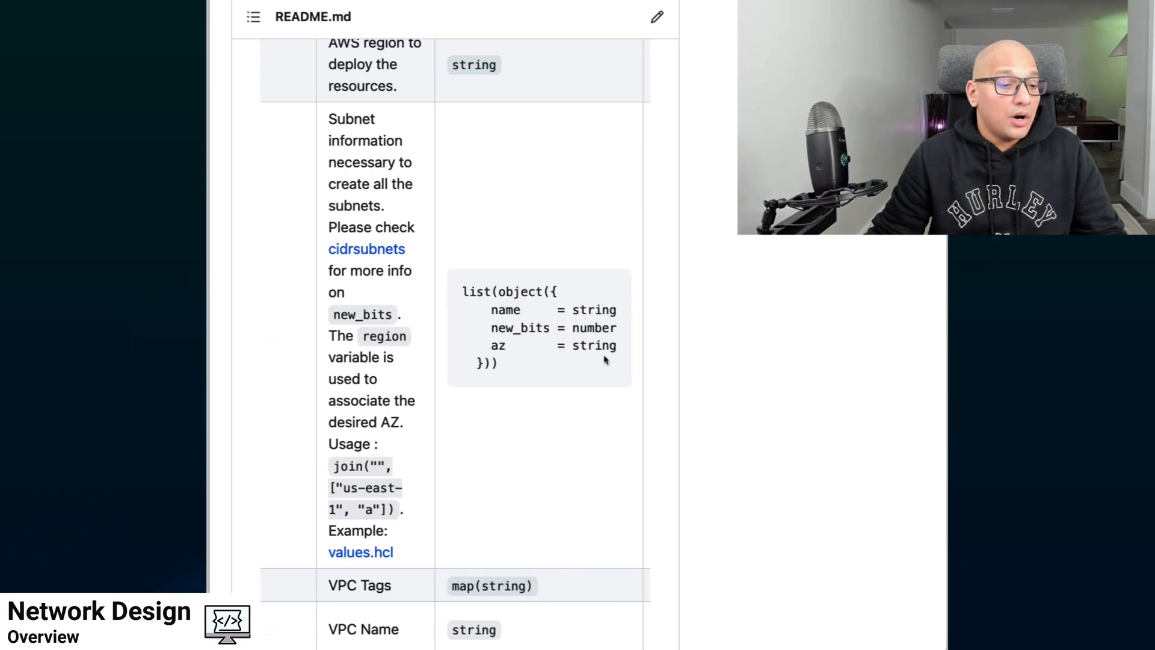
{"action": "left_click_drag", "start_coordinate": [463, 290], "coordinate": [497, 362]}
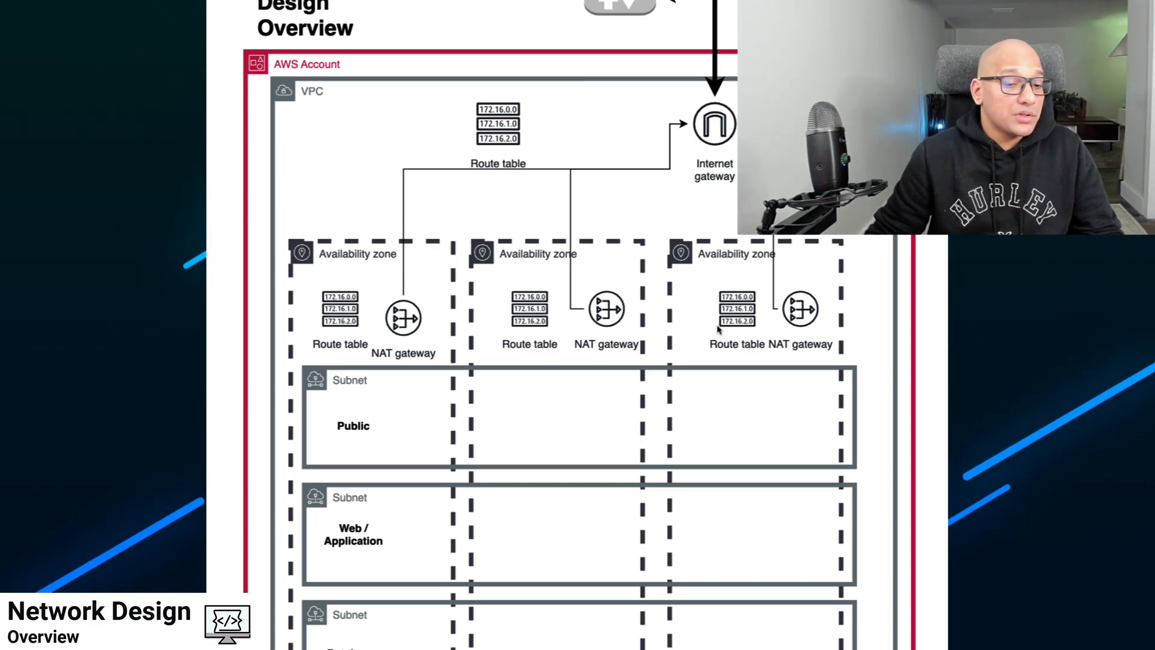
- Scroll the network design diagram to show the internet link to the gateway
{"action": "scroll", "scroll_direction": "down", "scroll_amount": 3}
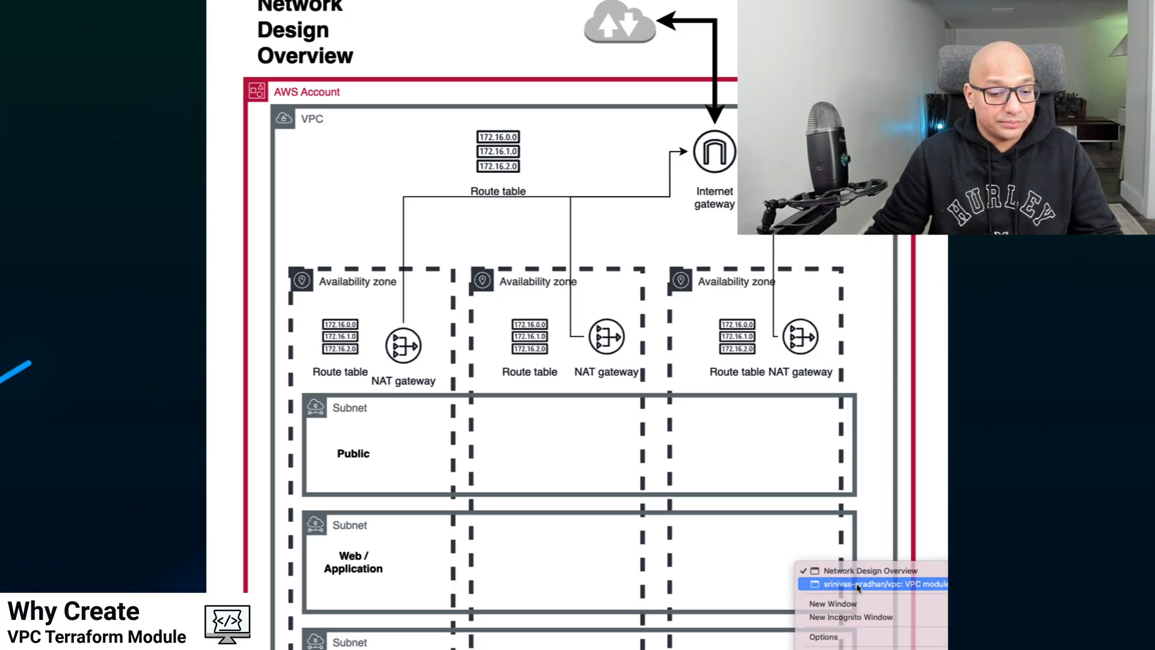
{"action": "left_click", "coordinate": [872, 584]}
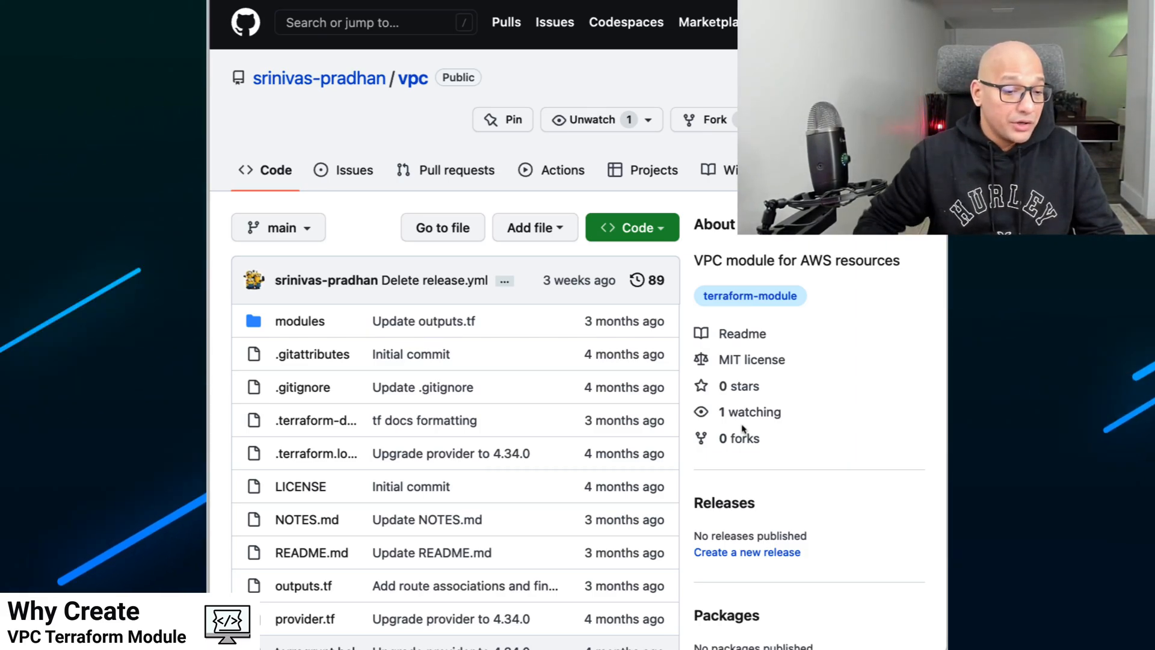
{"action": "scroll", "scroll_direction": "down", "scroll_amount": 3}
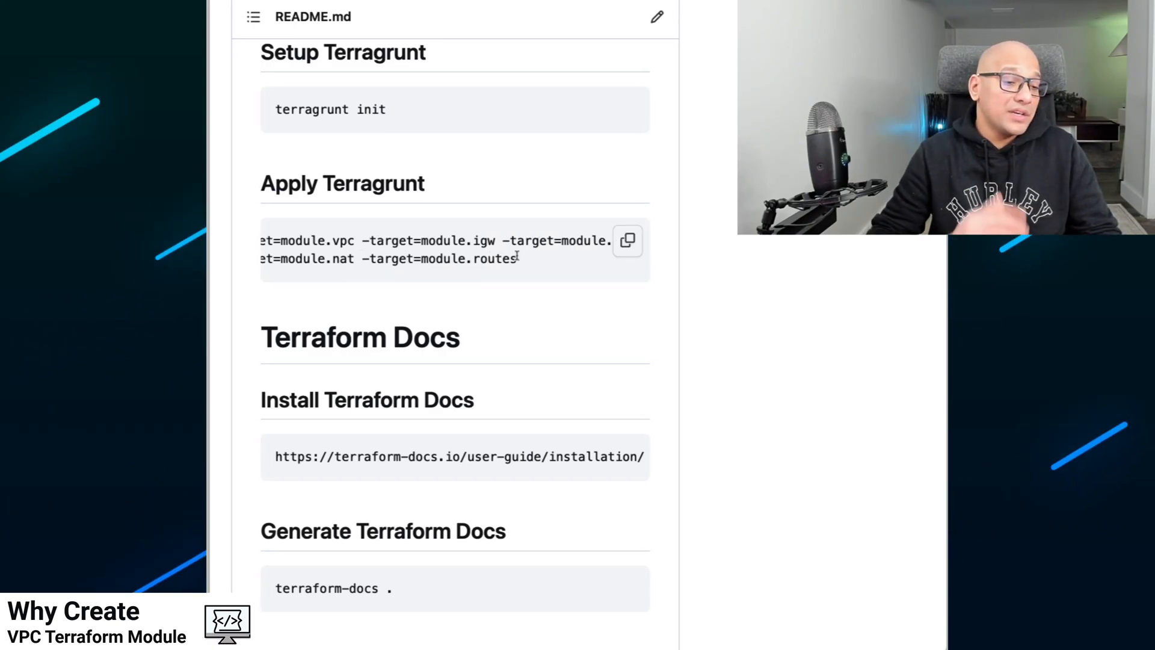
{"action": "mouse_move", "coordinate": [464, 275]}
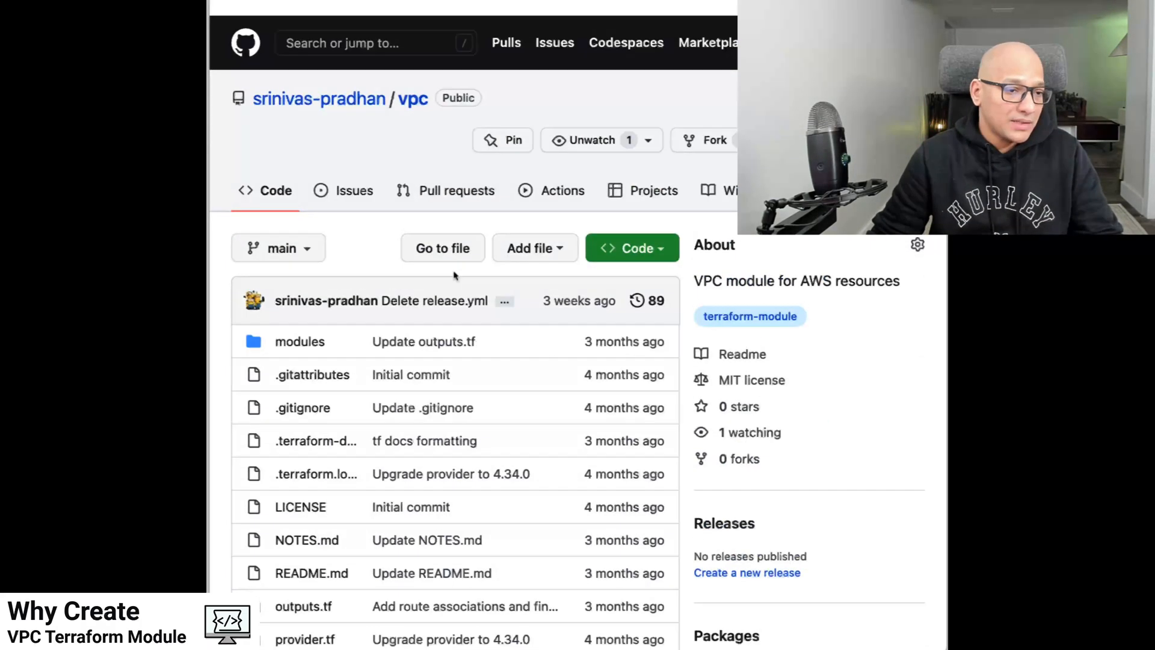
- Scroll the vpc repository down to show terragrunt.hcl, values.hcl, variables.tf and vpc.tf
{"action": "scroll", "scroll_direction": "down", "scroll_amount": 3}
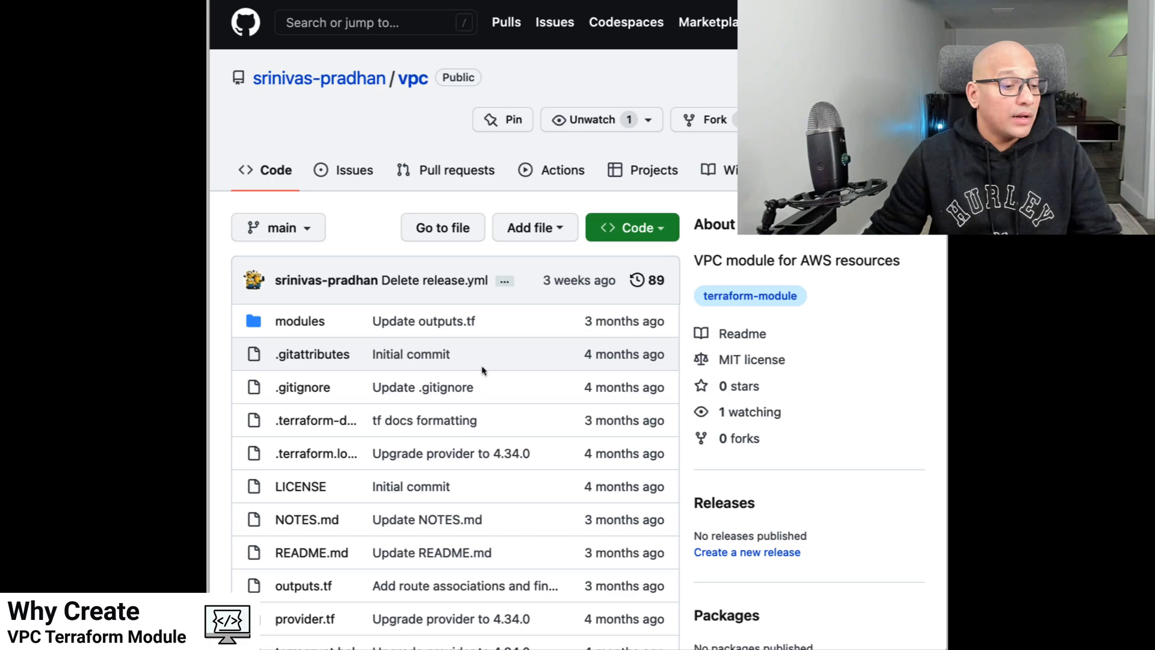
{"action": "scroll", "scroll_direction": "down", "scroll_amount": 3}
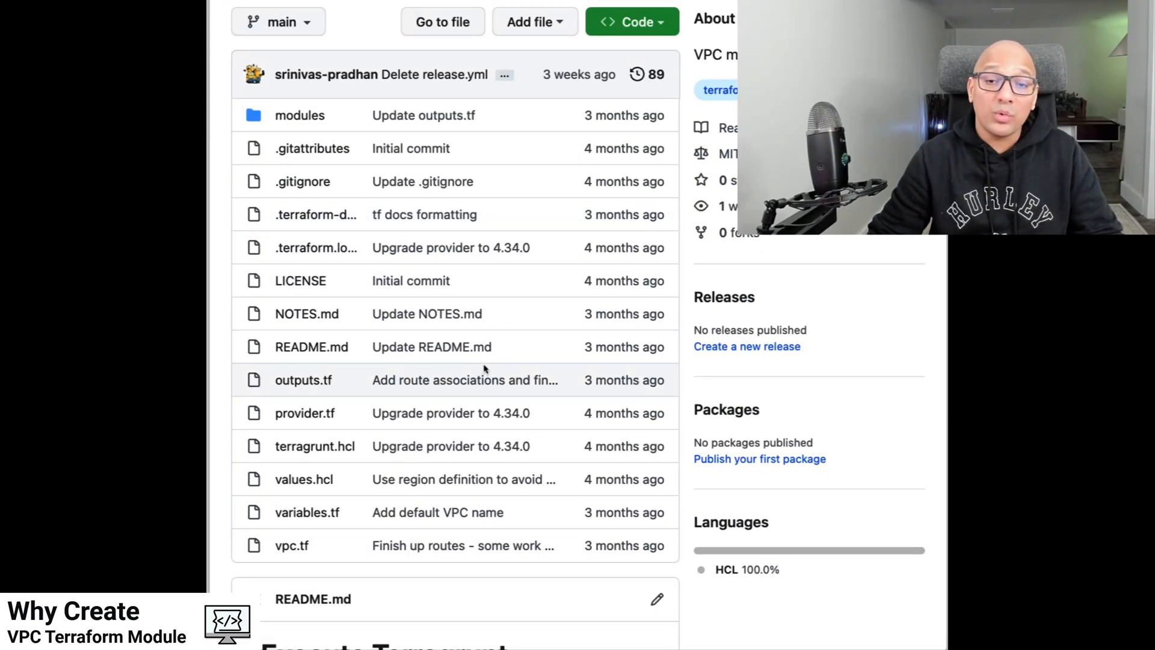